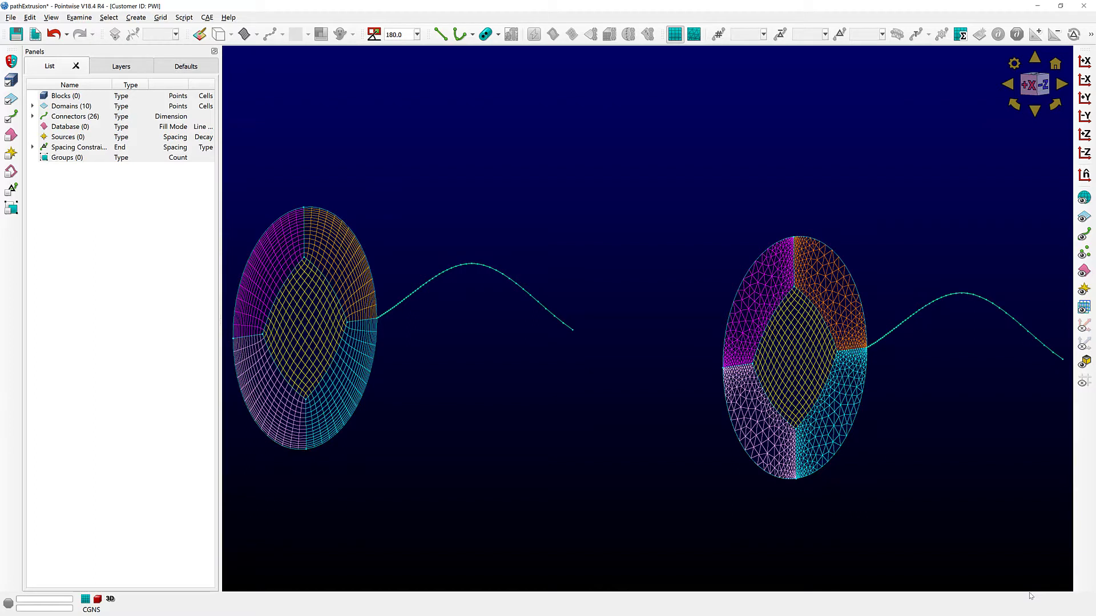
{"action": "mouse_move", "coordinate": [1016, 530]}
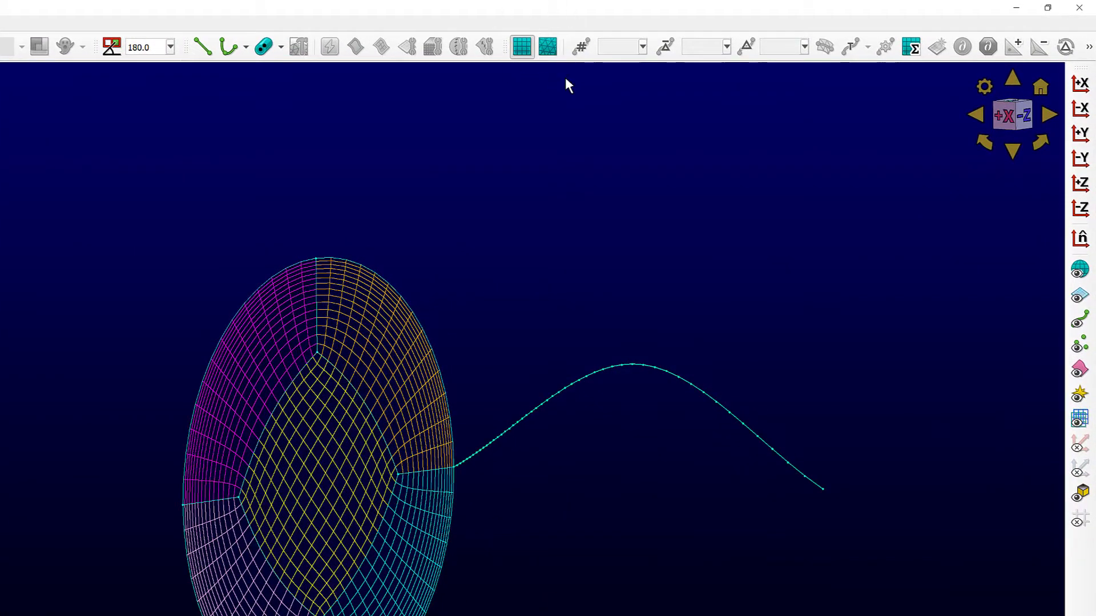
{"action": "mouse_move", "coordinate": [513, 54]}
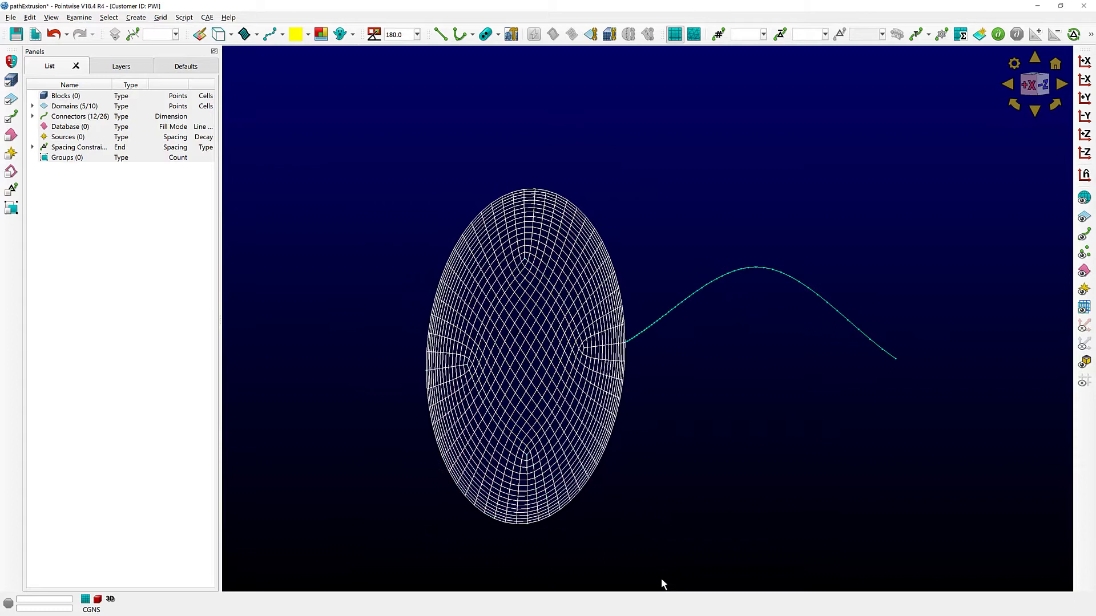
Start a path extrusion of the disc's five domains, one structured face per domain
{"action": "left_click", "coordinate": [134, 17]}
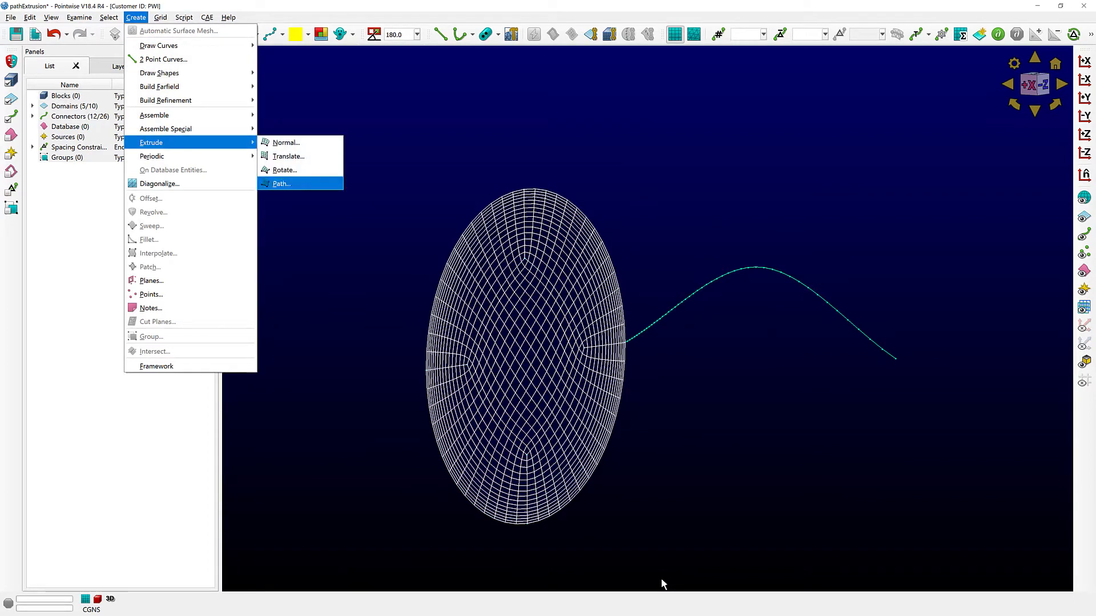
{"action": "left_click", "coordinate": [280, 182]}
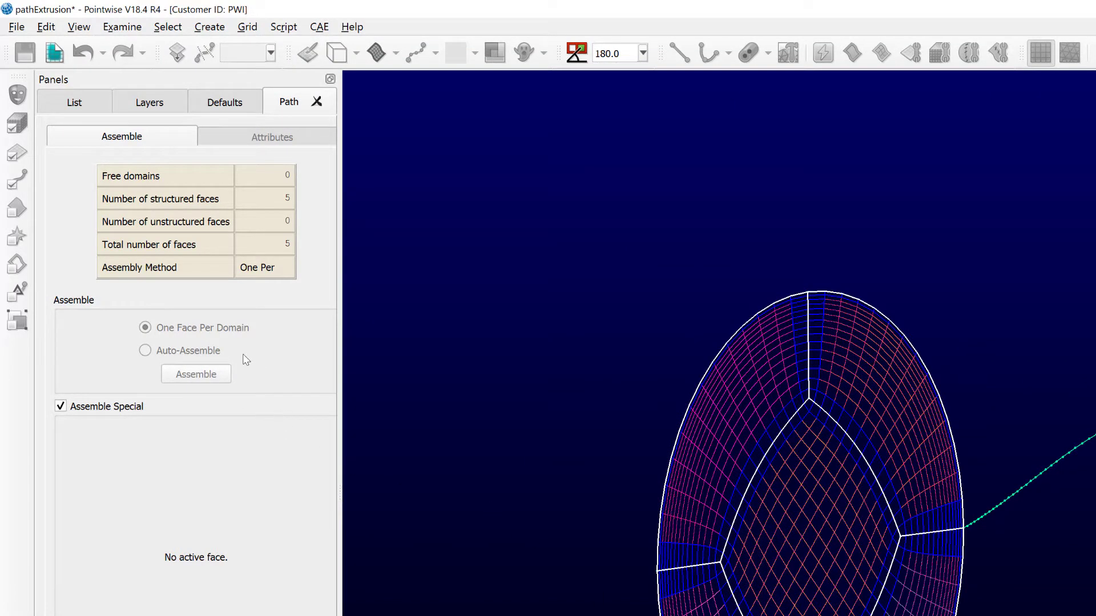
{"action": "mouse_move", "coordinate": [121, 321]}
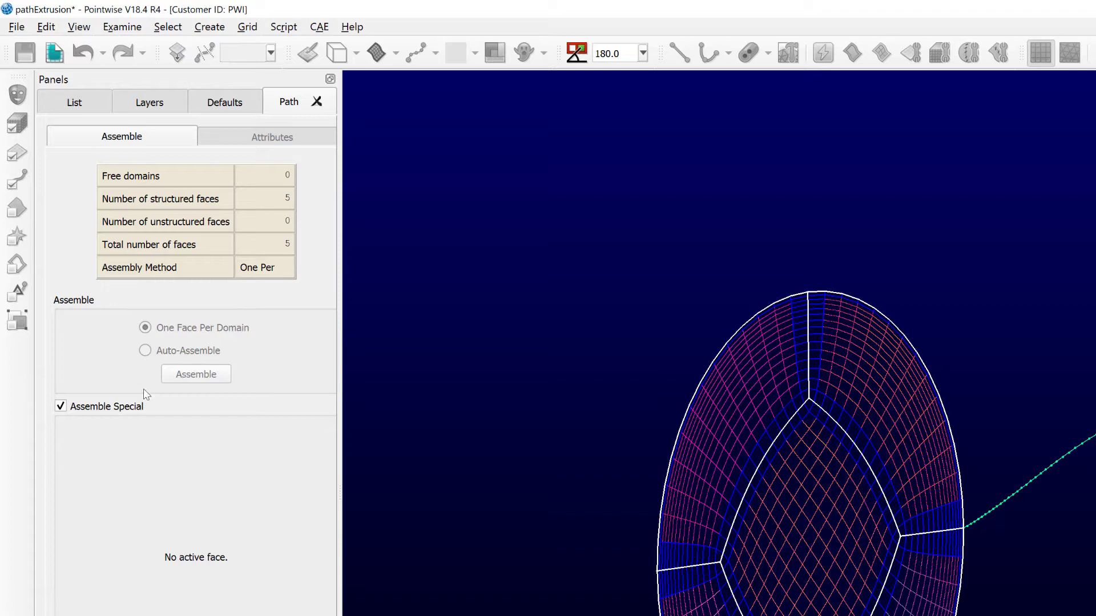
{"action": "mouse_move", "coordinate": [122, 346]}
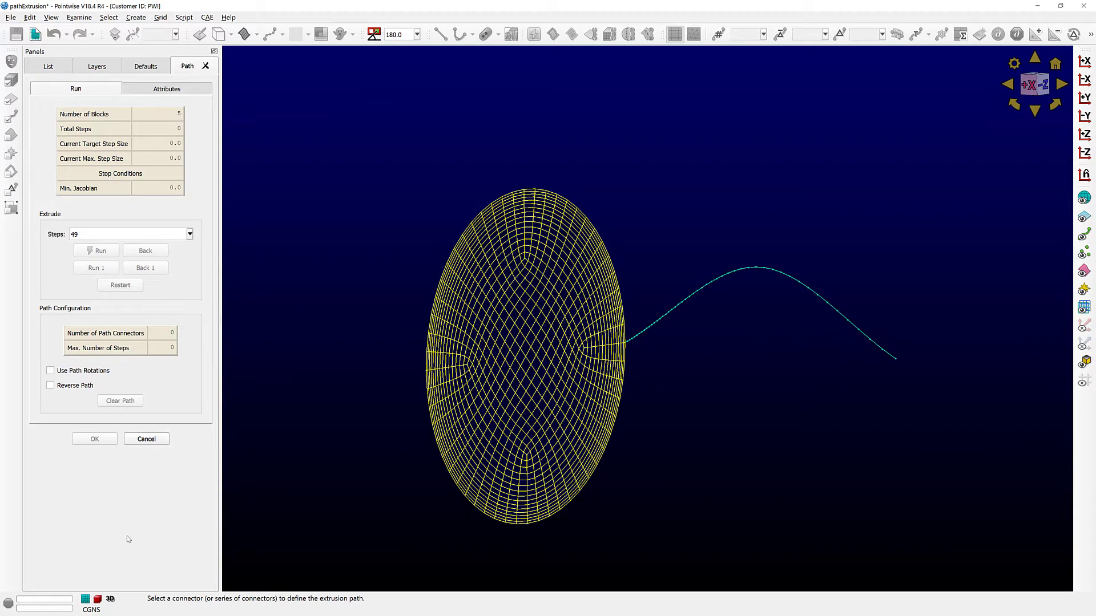
{"action": "mouse_move", "coordinate": [362, 471]}
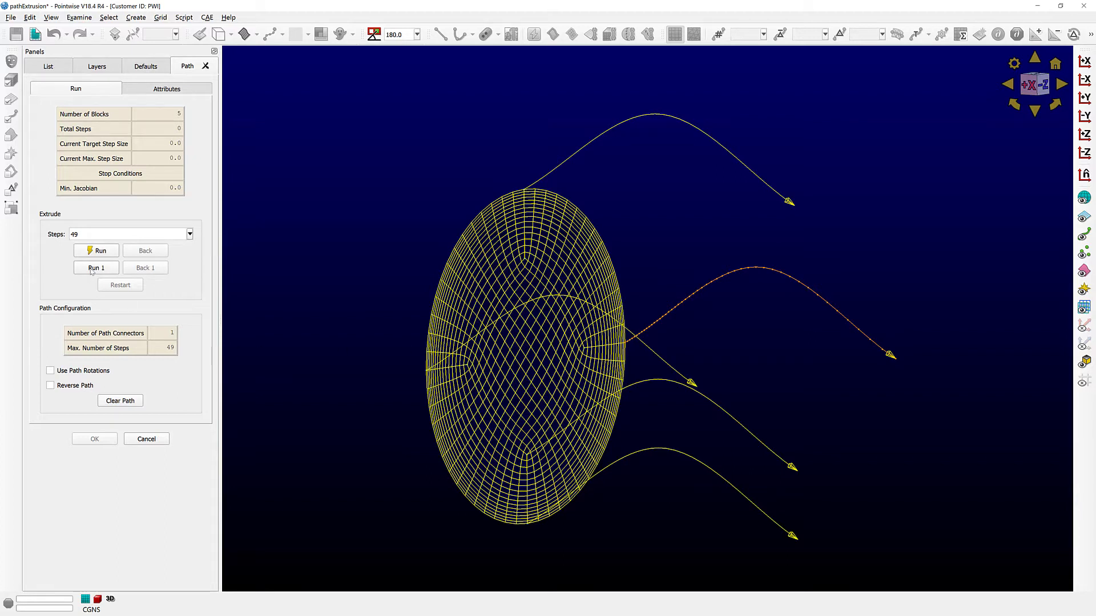
Run the extrusion 49 steps along the curved connector and accept the five structured blocks
{"action": "left_click", "coordinate": [96, 250]}
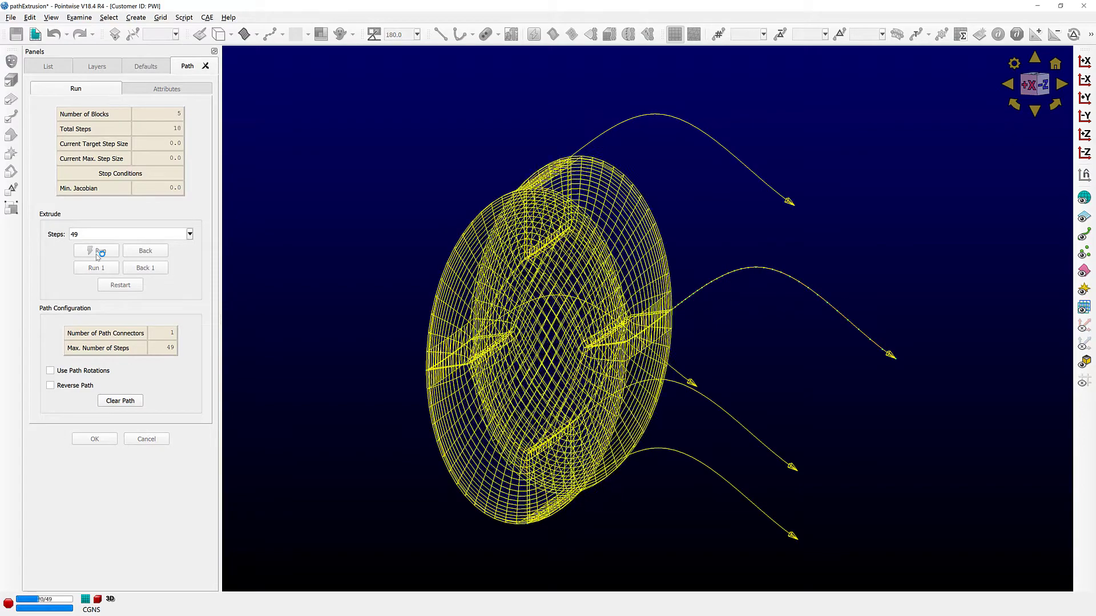
{"action": "left_click", "coordinate": [96, 250]}
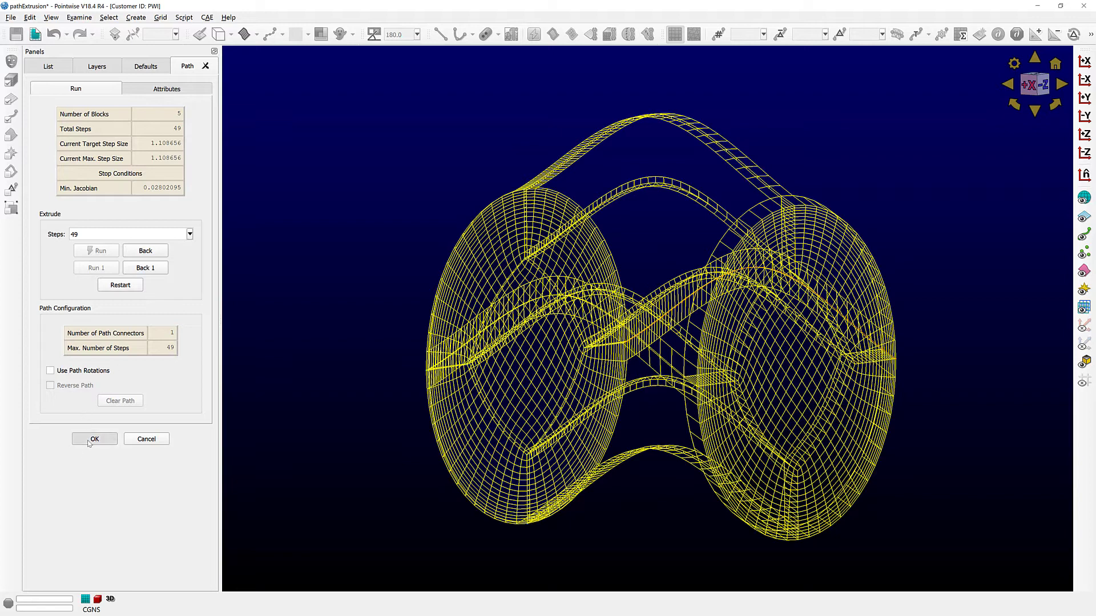
{"action": "left_click", "coordinate": [93, 438]}
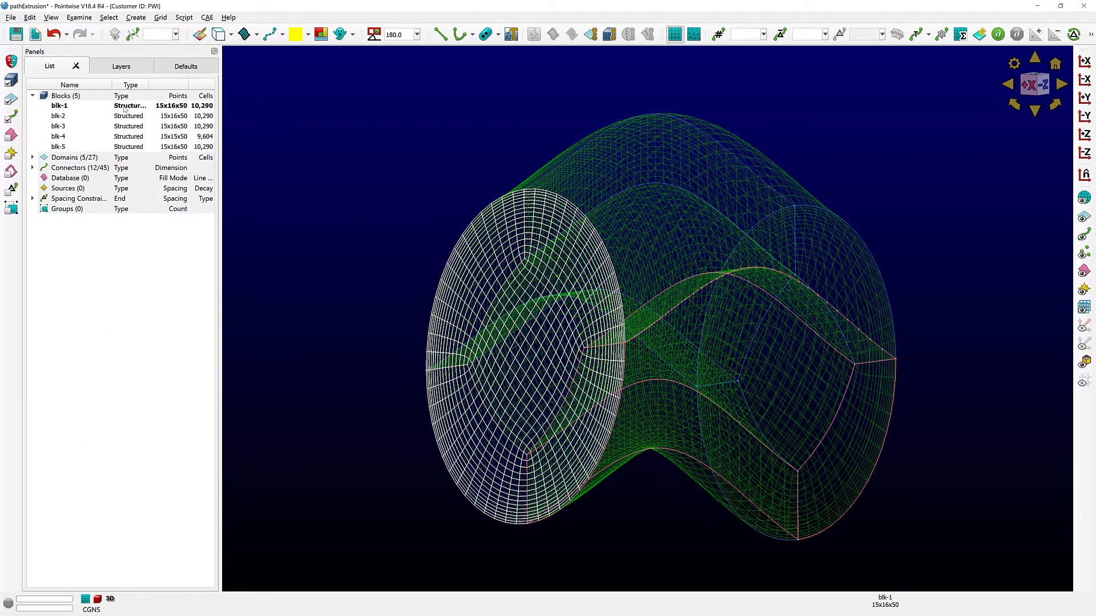
Select blk-1 in the List panel to inspect the first extruded block
{"action": "left_click", "coordinate": [57, 146]}
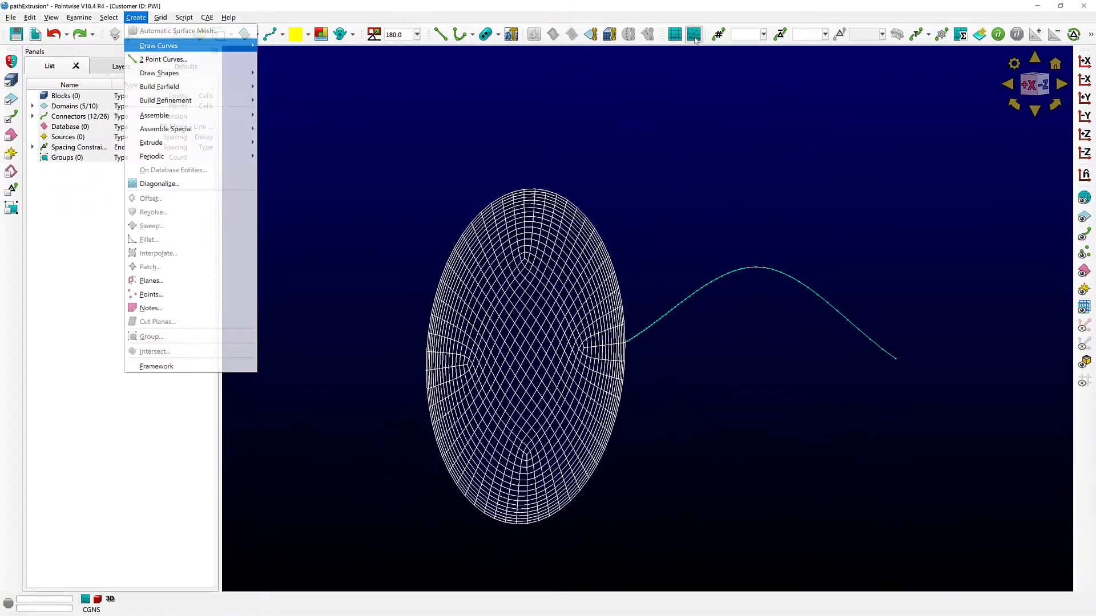
Extrude the disc as one block along the curved connector and select the resulting blk-1
{"action": "left_click", "coordinate": [152, 142]}
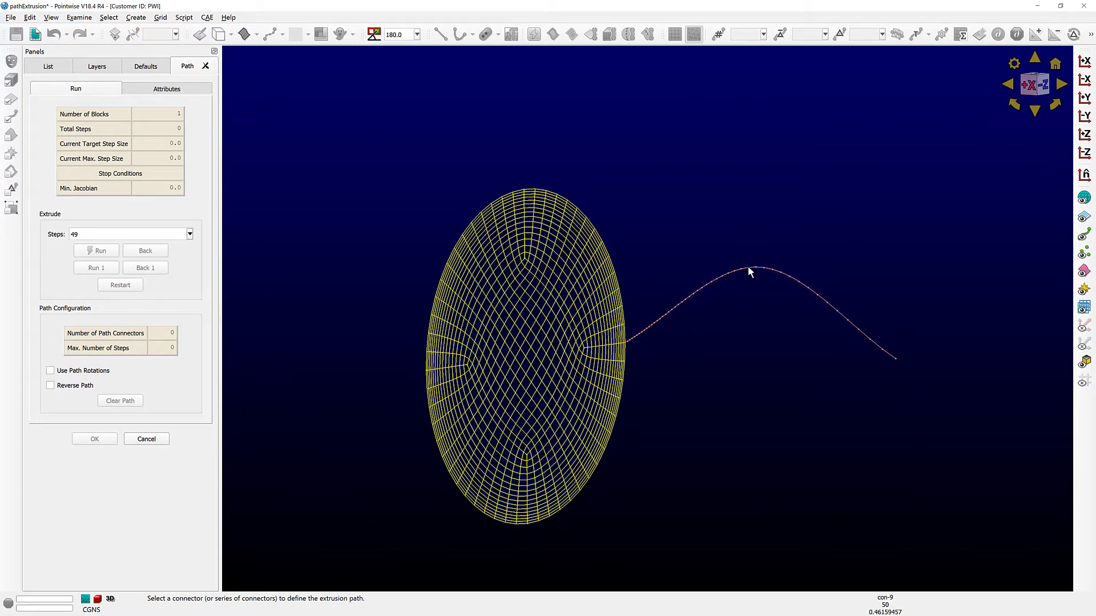
{"action": "left_click", "coordinate": [747, 281]}
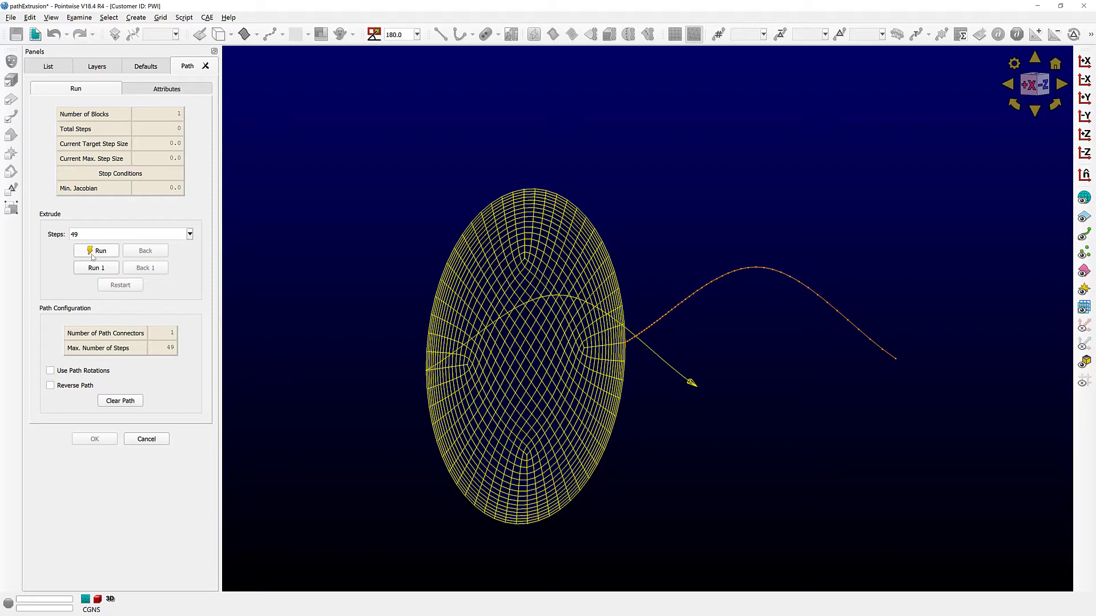
{"action": "left_click", "coordinate": [96, 250]}
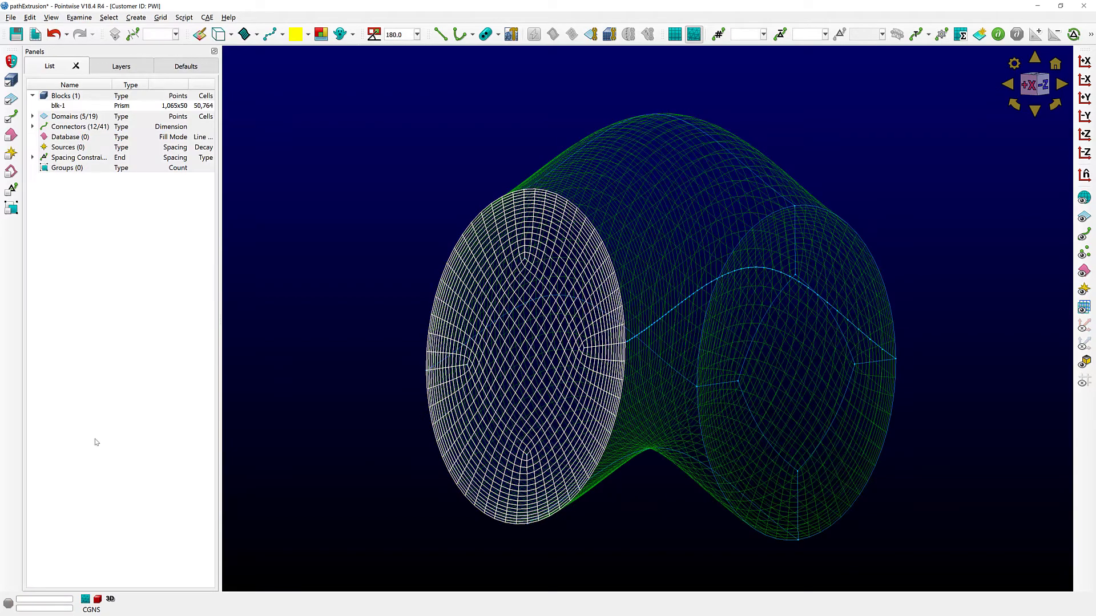
{"action": "left_click", "coordinate": [55, 105]}
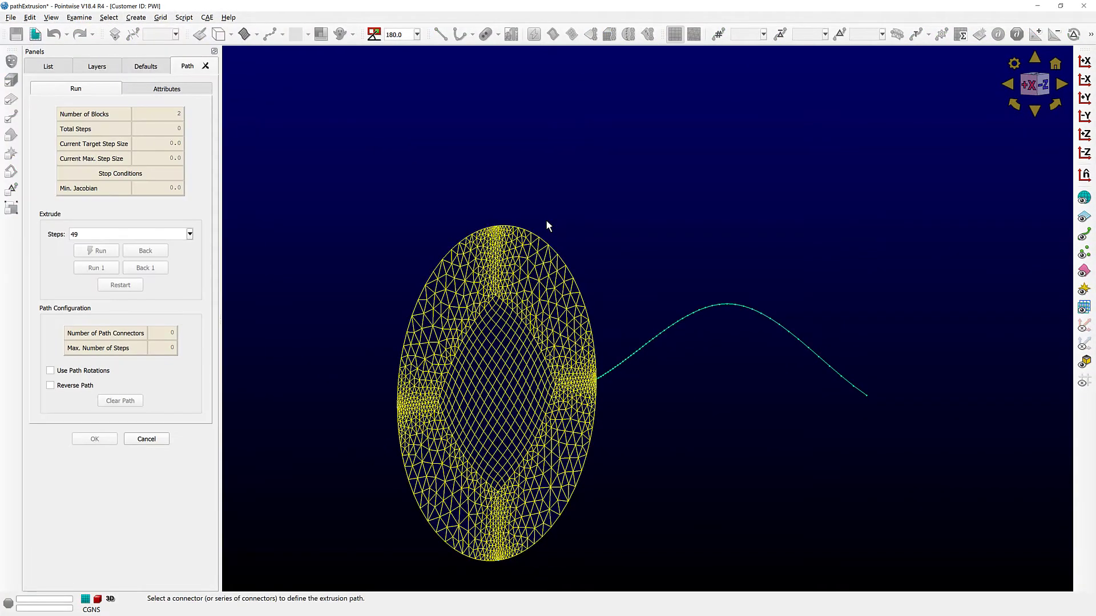
Extrude the hybrid disc 49 steps along the curved connector into a structured core block and a prism block
{"action": "left_click", "coordinate": [726, 307]}
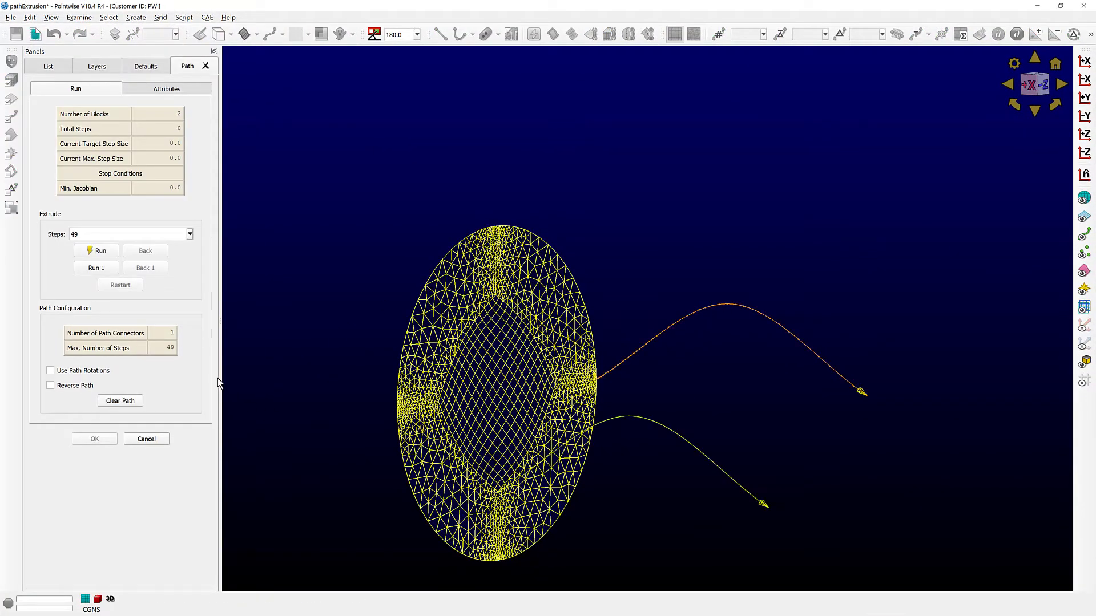
{"action": "left_click", "coordinate": [95, 250]}
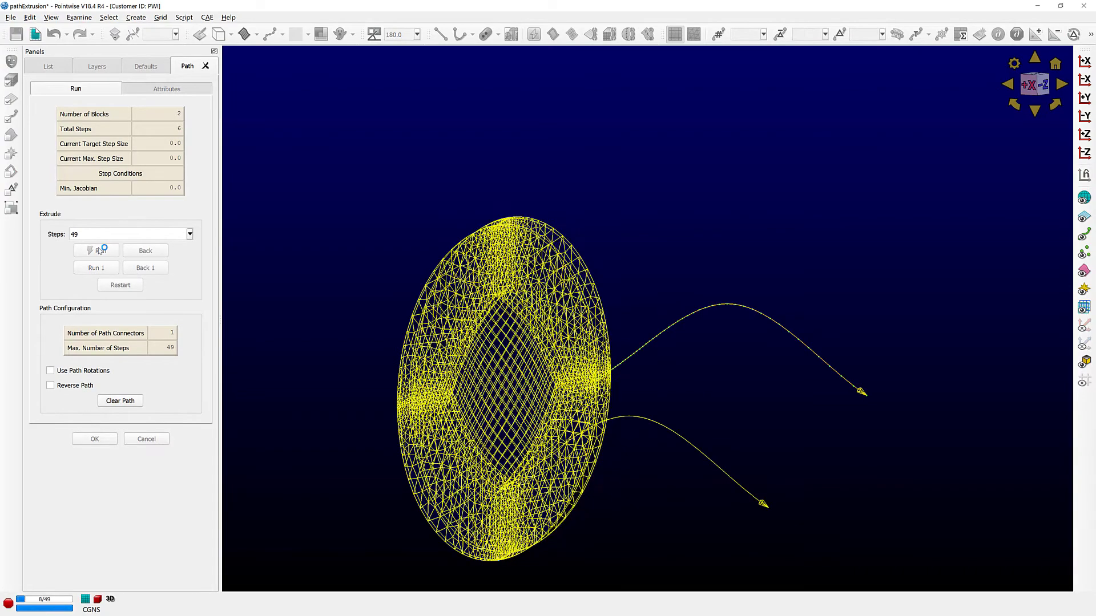
{"action": "left_click", "coordinate": [96, 250]}
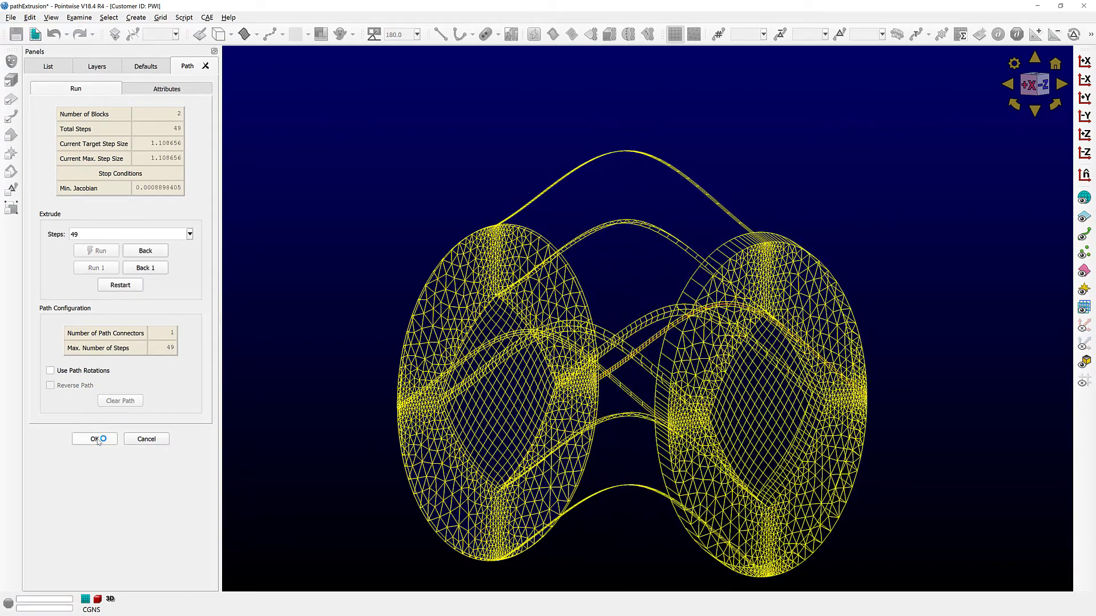
{"action": "left_click", "coordinate": [93, 438]}
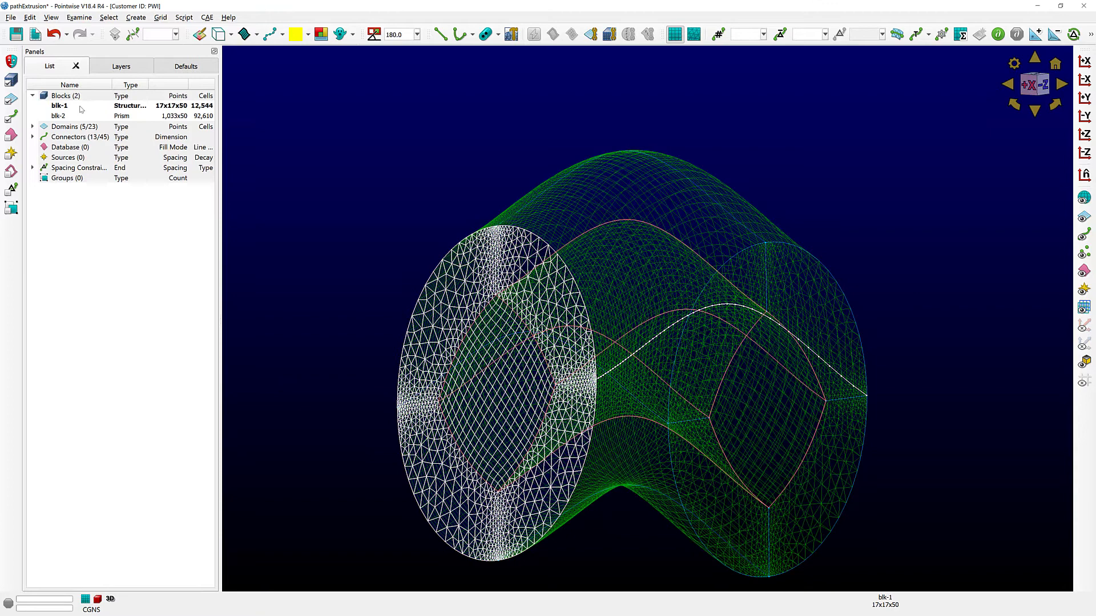
Inspect the structured core block and the prism block in the List panel
{"action": "left_click", "coordinate": [58, 105]}
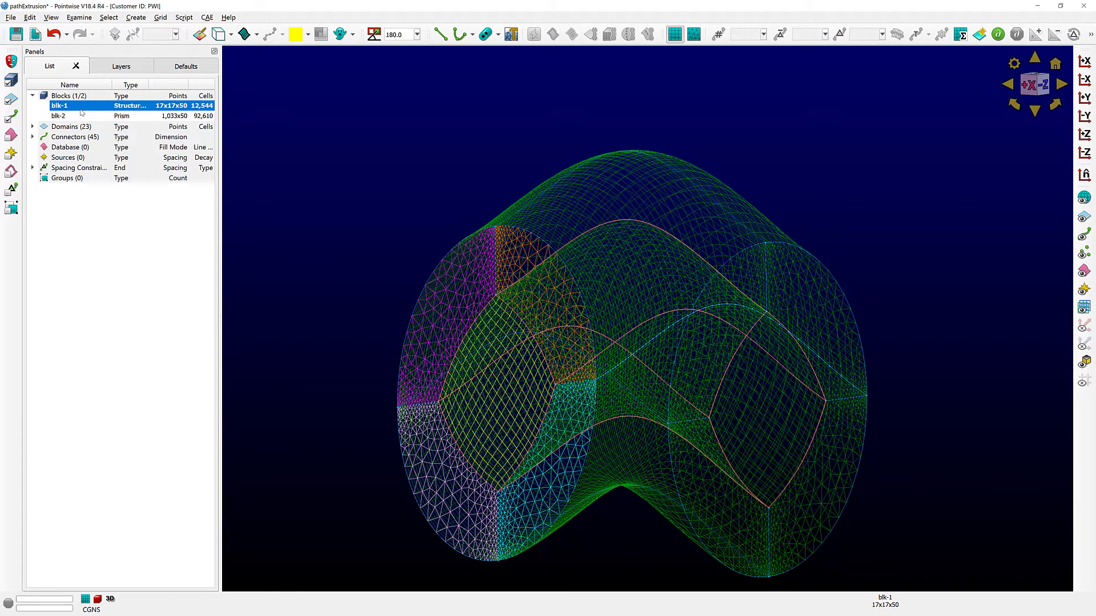
{"action": "left_click", "coordinate": [57, 115]}
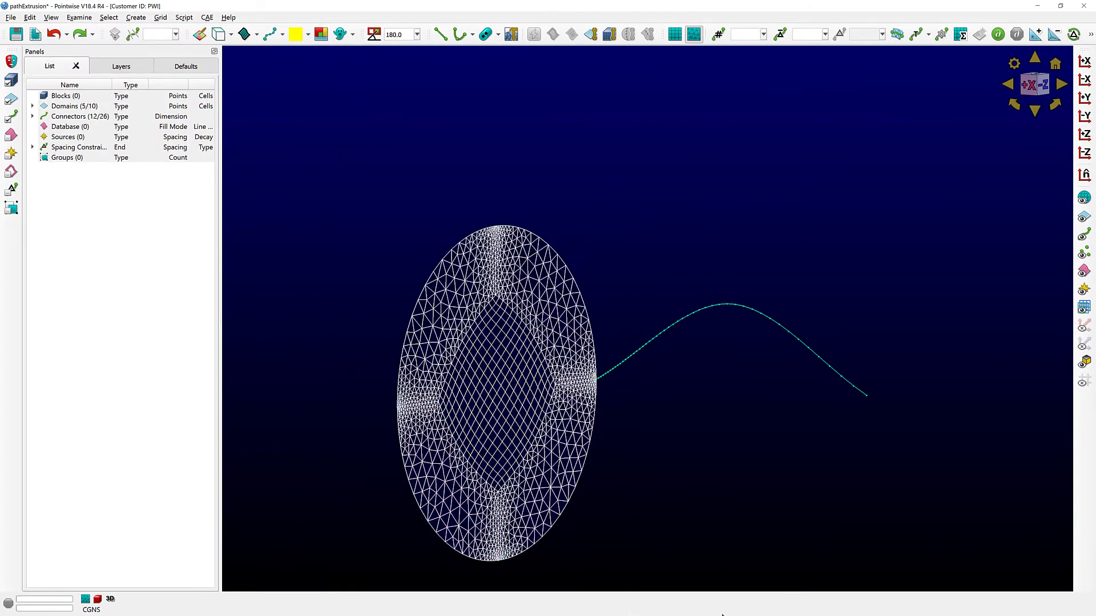
Path-extrude the whole hybrid disc 49 steps along the curved connector into a single prism block
{"action": "left_click", "coordinate": [134, 17]}
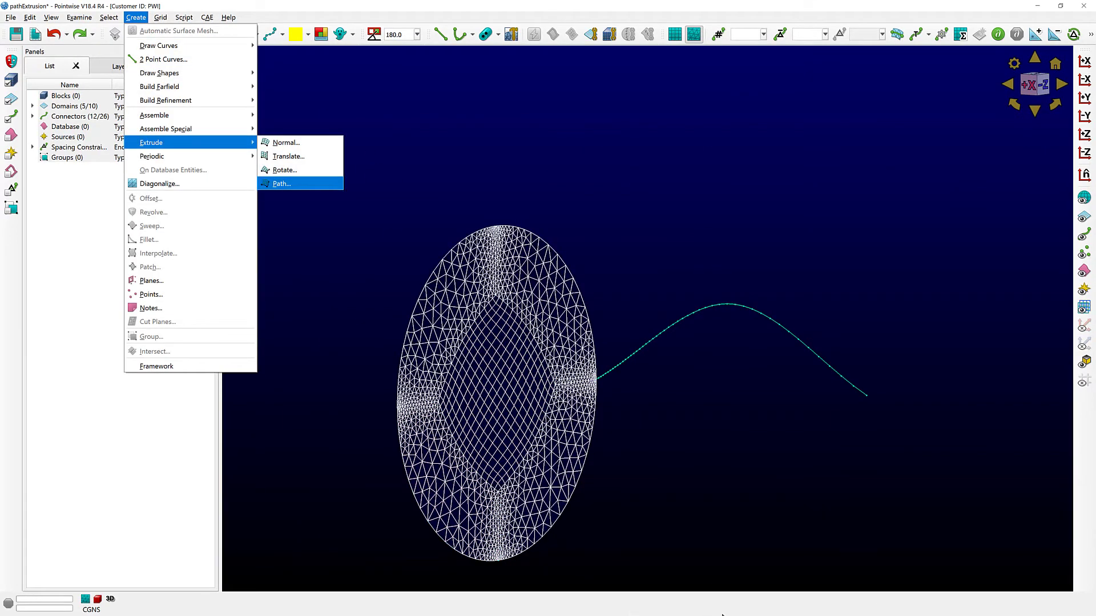
{"action": "left_click", "coordinate": [280, 183]}
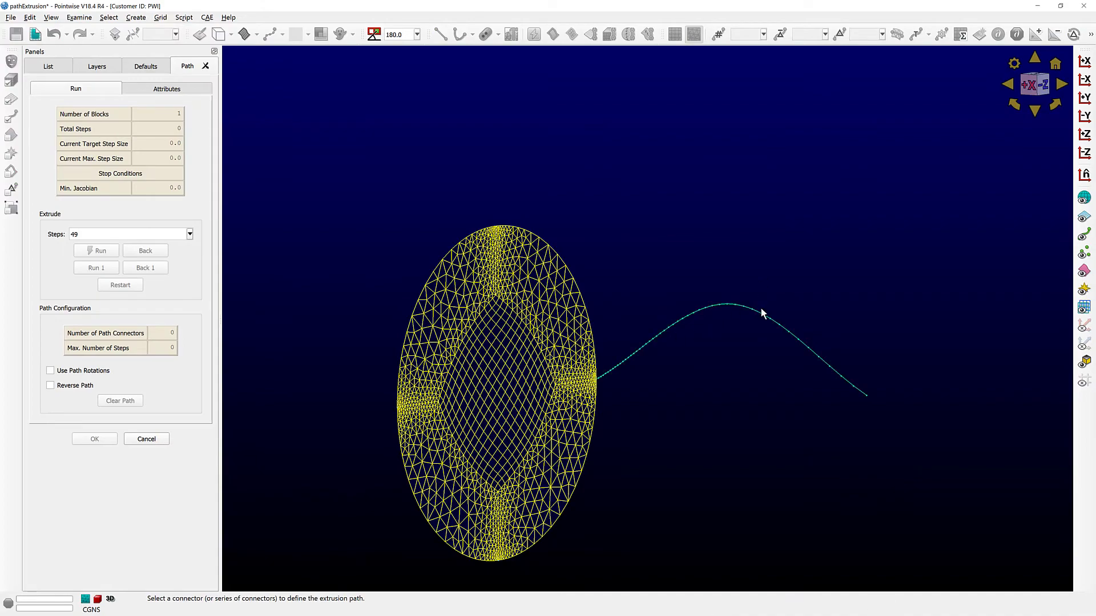
{"action": "left_click", "coordinate": [761, 314]}
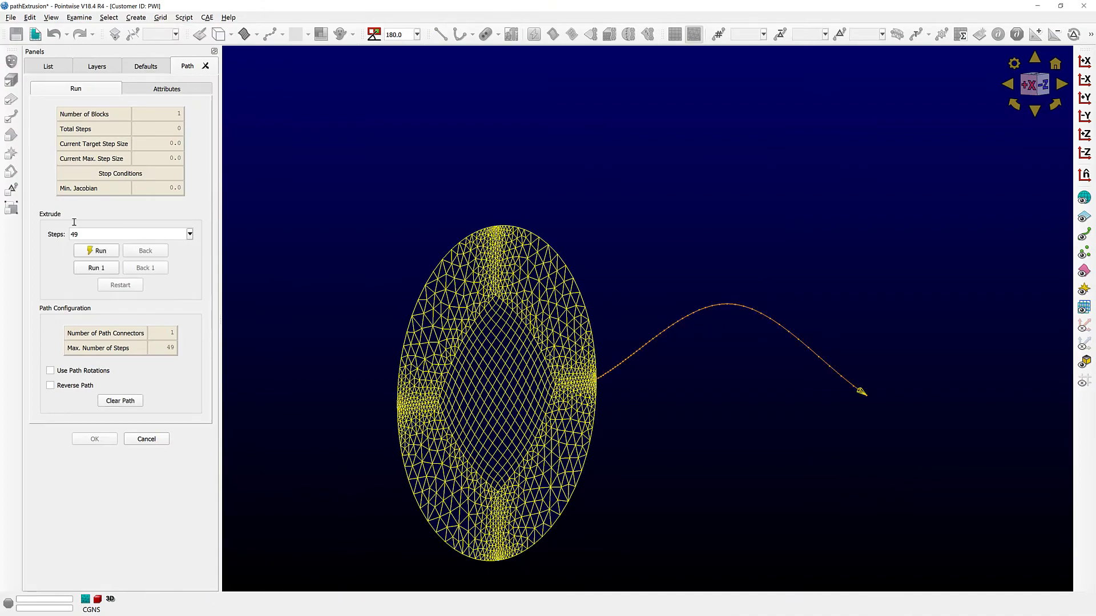
{"action": "left_click", "coordinate": [96, 250]}
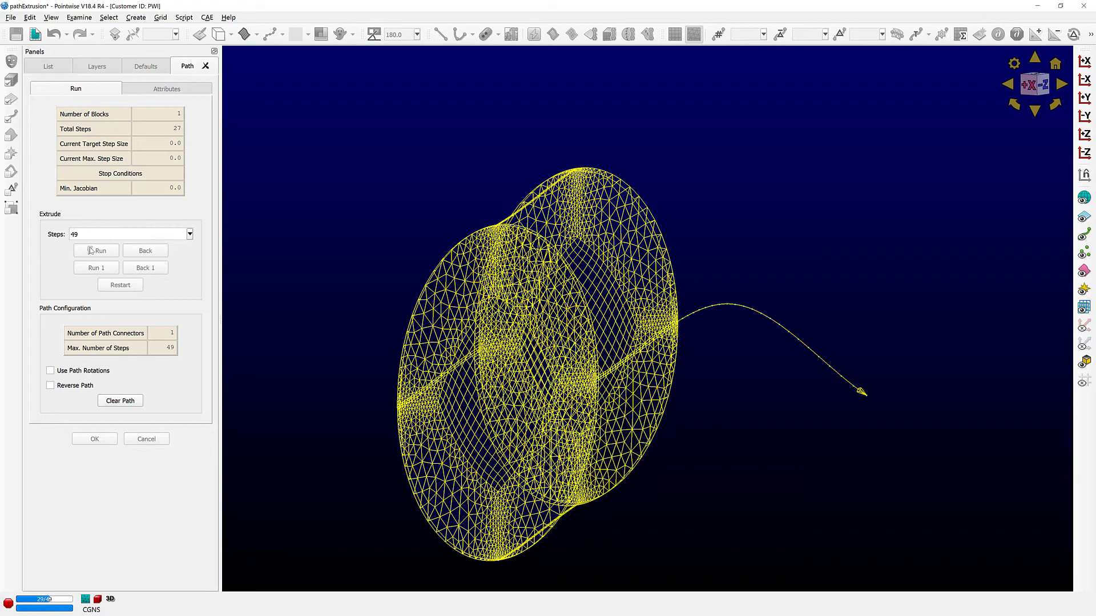
{"action": "left_click", "coordinate": [96, 250]}
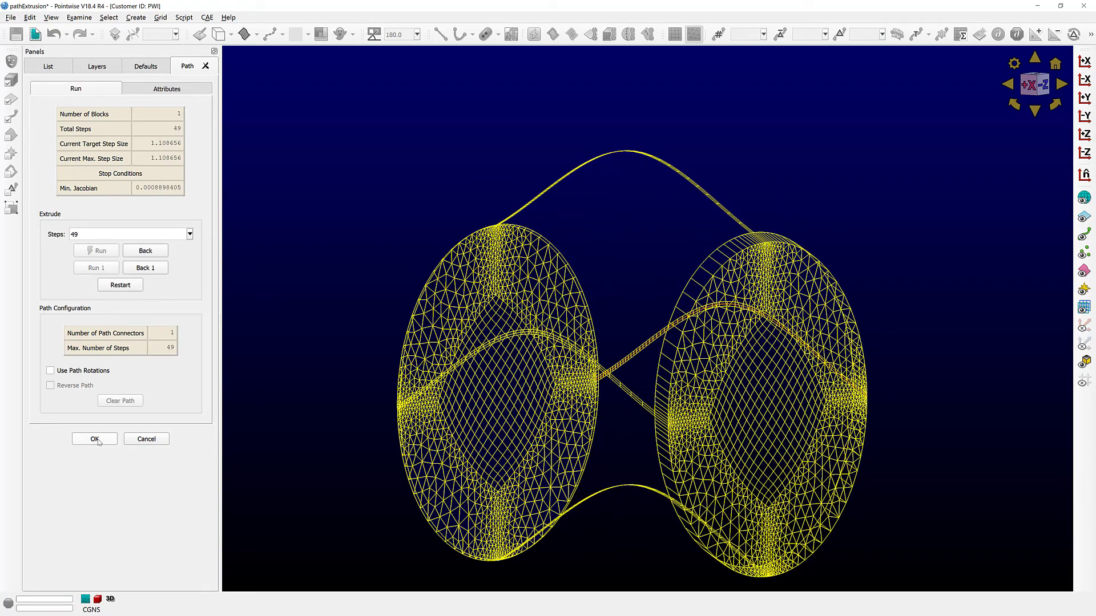
{"action": "left_click", "coordinate": [94, 438]}
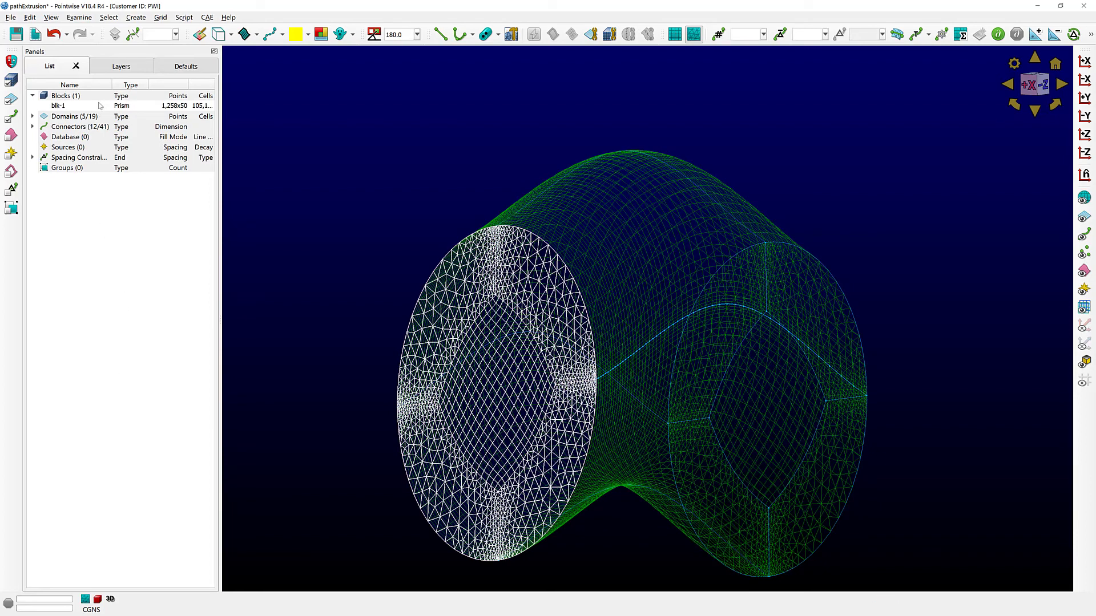
Select blk-1 to read the prism block's size of 1,258 by 50 points
{"action": "left_click", "coordinate": [55, 105]}
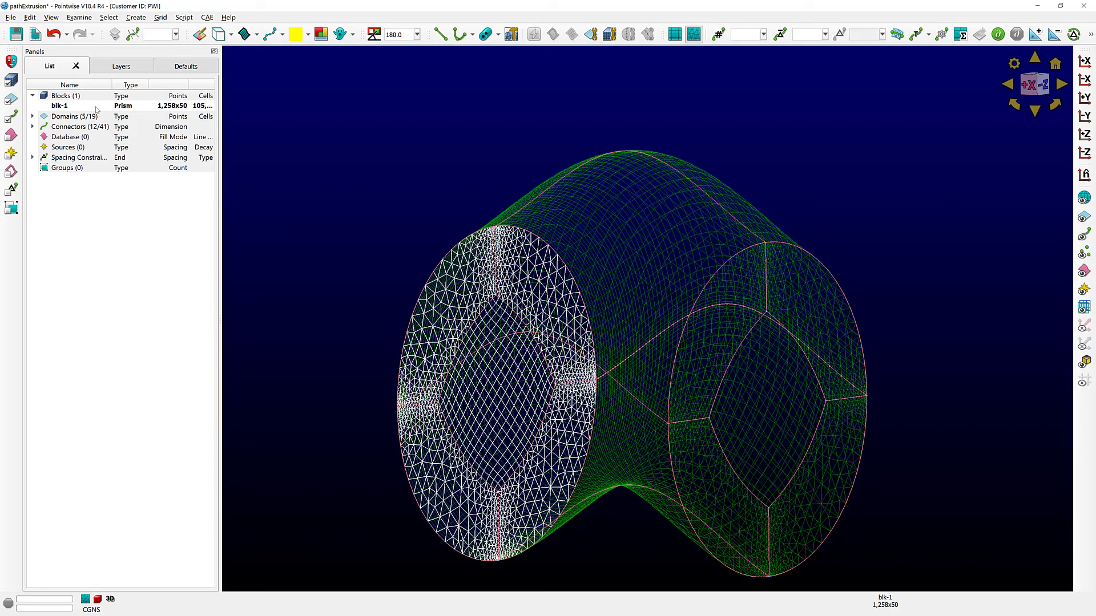